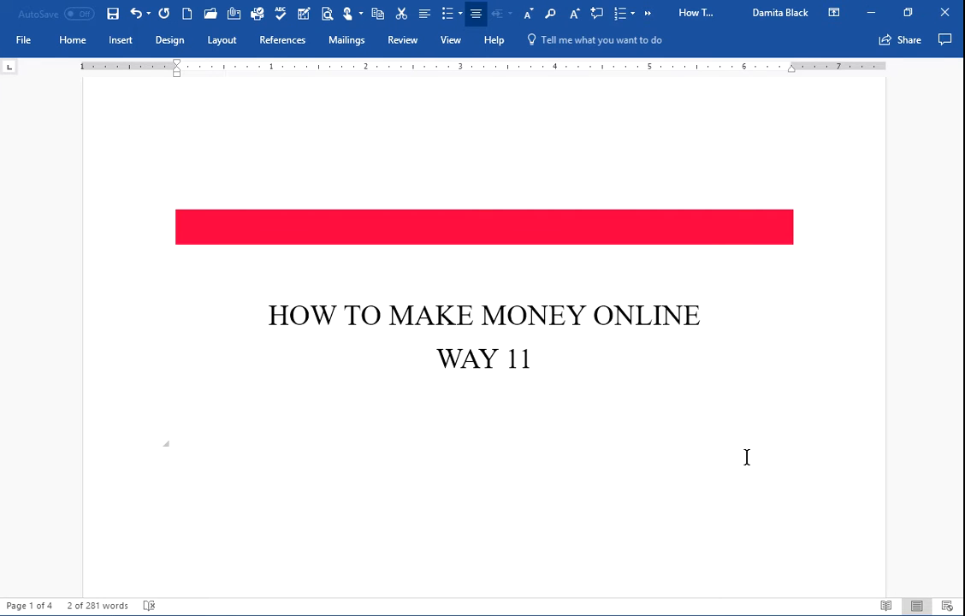
Scroll the Word document to the page with the 'Way 11: Become An Amazon Associate' heading.
scroll(down, 3)
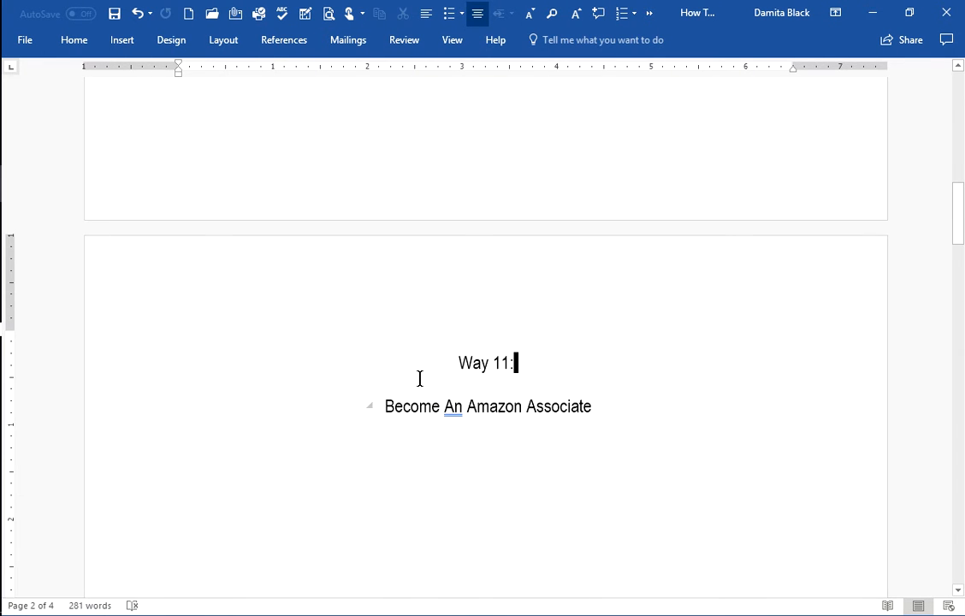
mouse_move(550, 412)
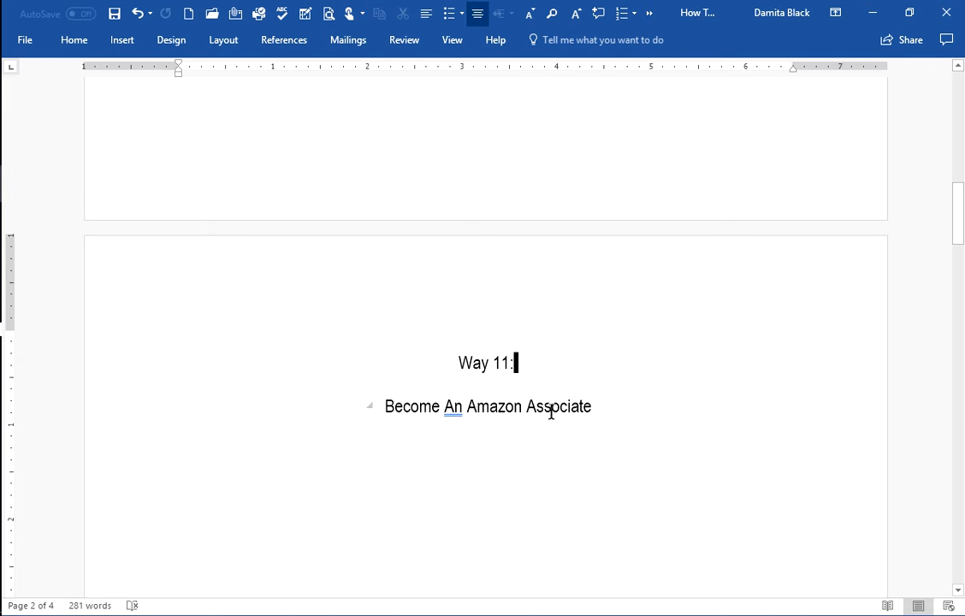
scroll(up, 3)
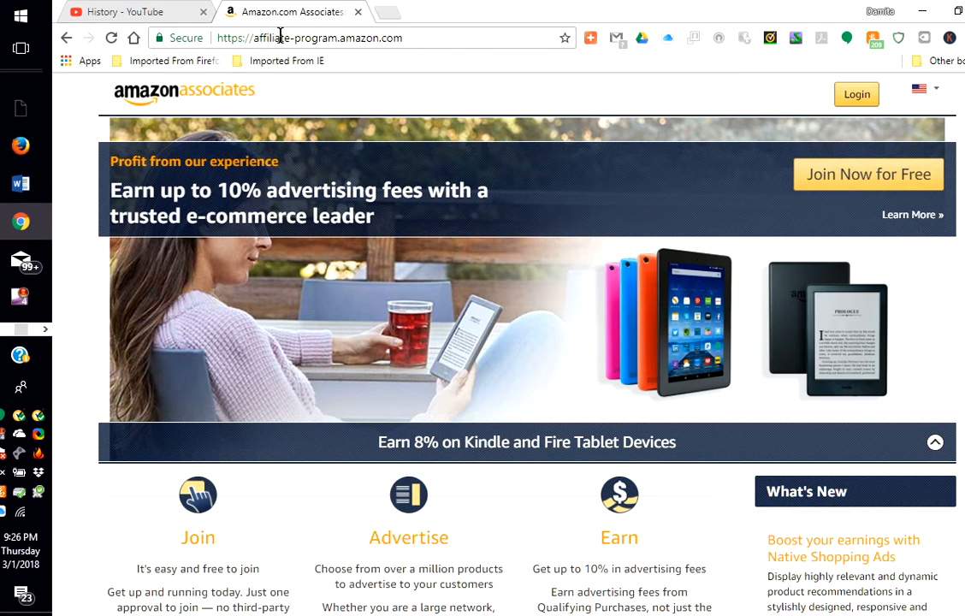
mouse_move(524, 250)
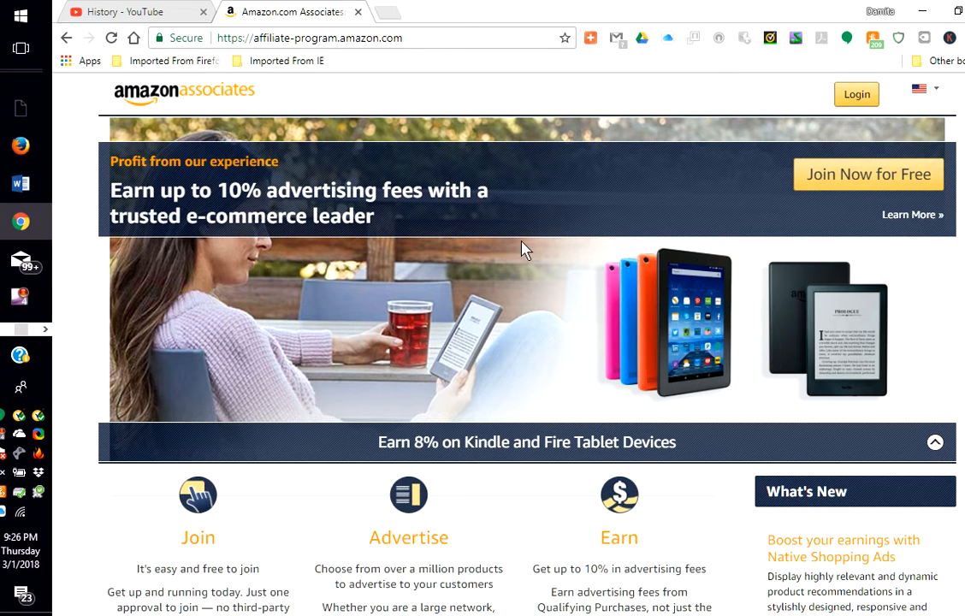
Scroll the Amazon Associates home page down to the Join, Advertise and Earn sections.
scroll(down, 3)
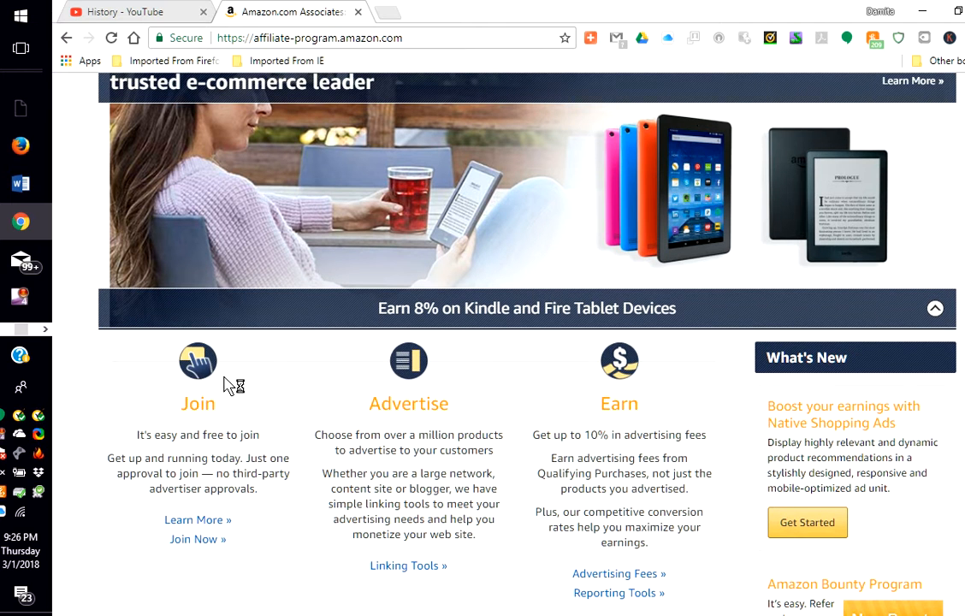
mouse_move(191, 441)
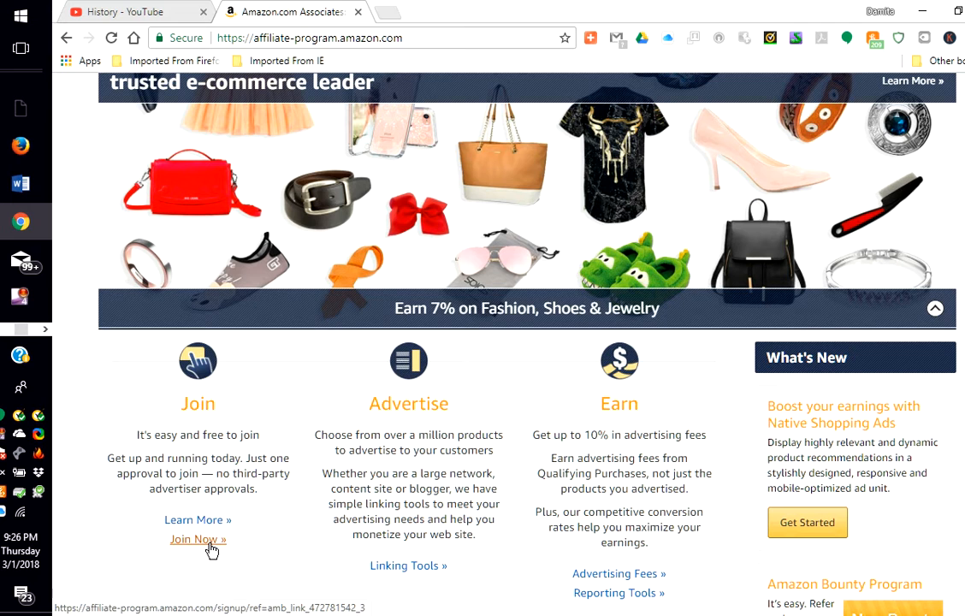
scroll(down, 3)
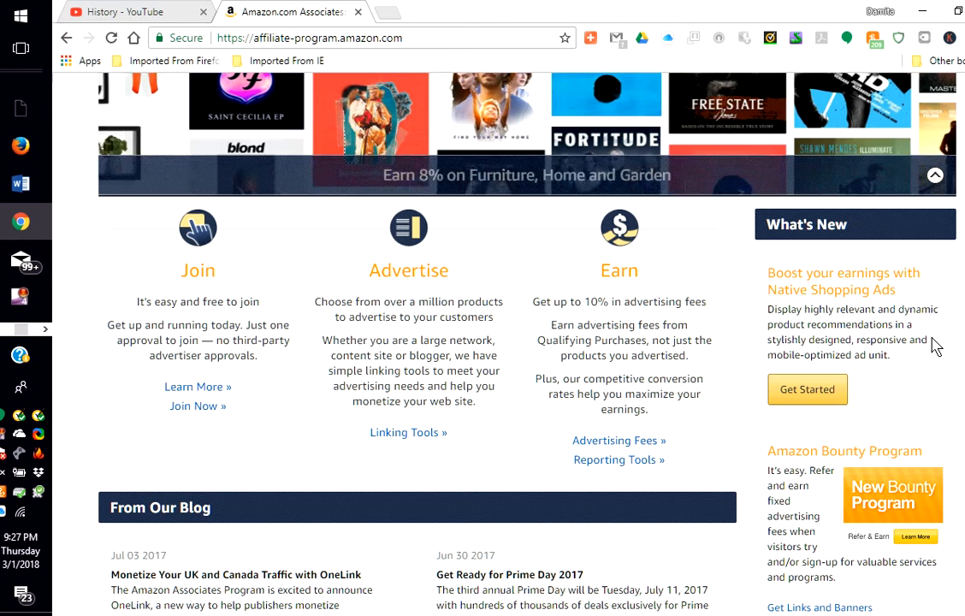
Scroll past the From Our Blog posts to the footer's Learn More, Support, Legal and Follow Us links.
scroll(down, 3)
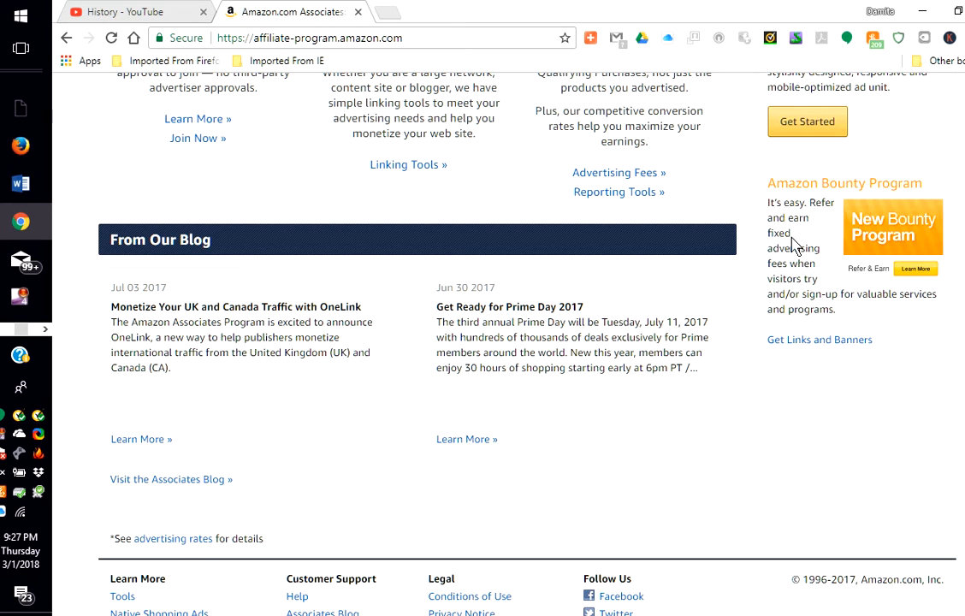
mouse_move(778, 265)
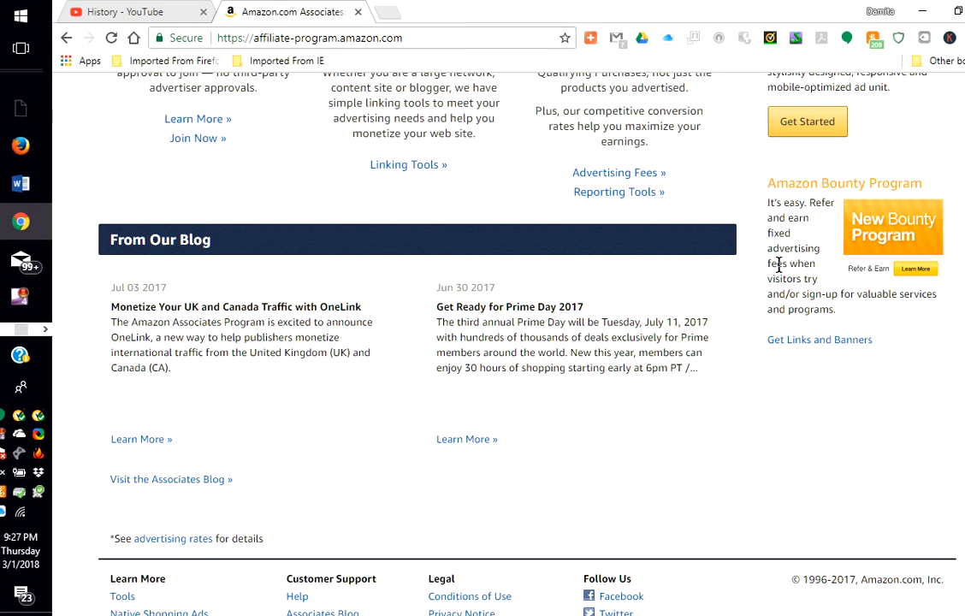
mouse_move(841, 293)
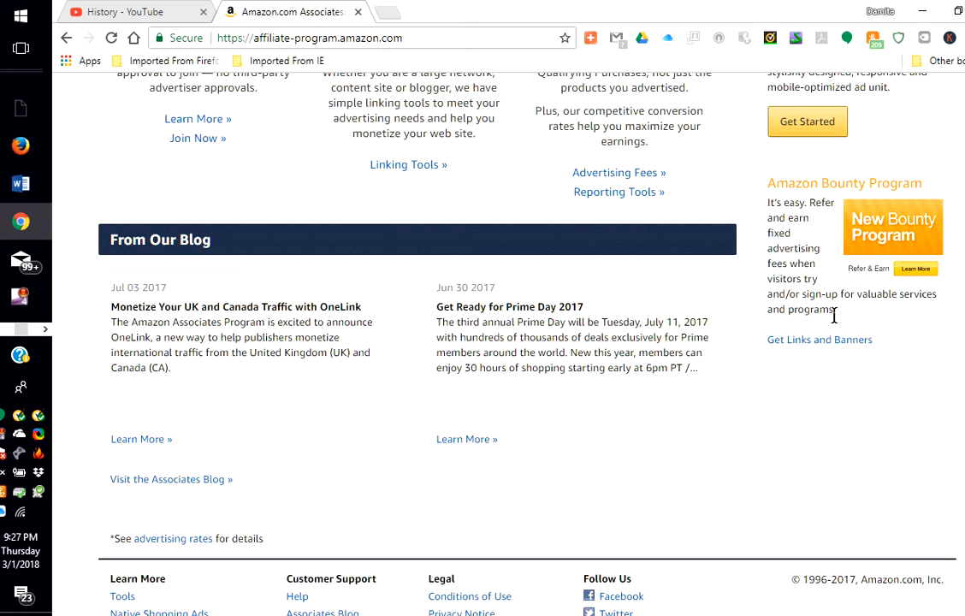
scroll(down, 3)
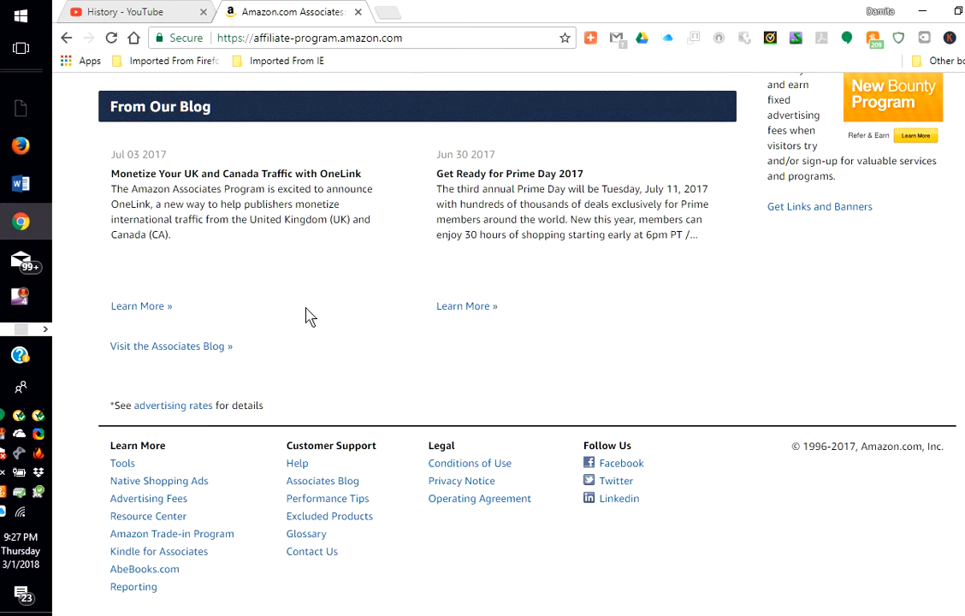
scroll(down, 3)
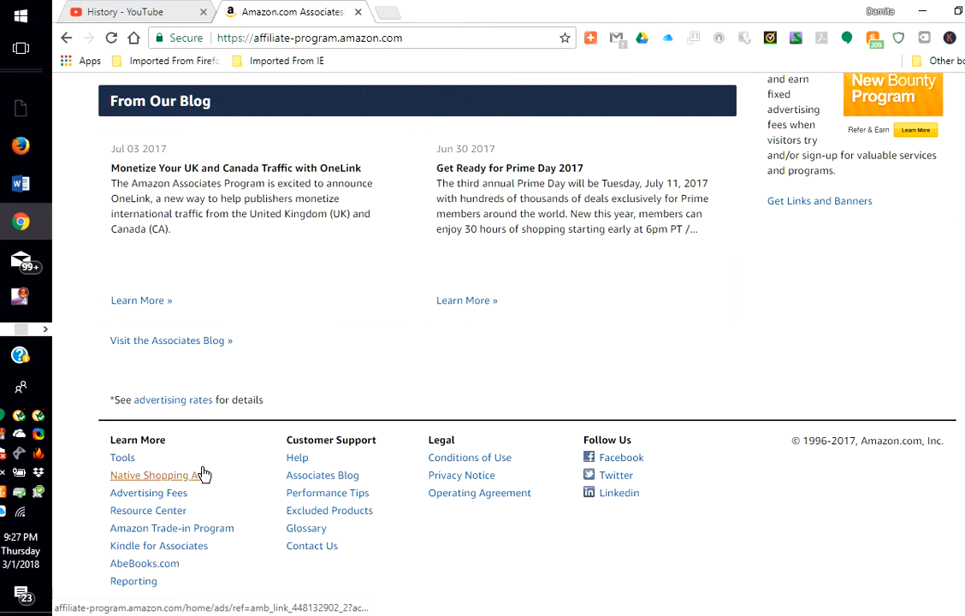
Scroll the Amazon Associates page back to the top and return to the Word title page.
scroll(up, 3)
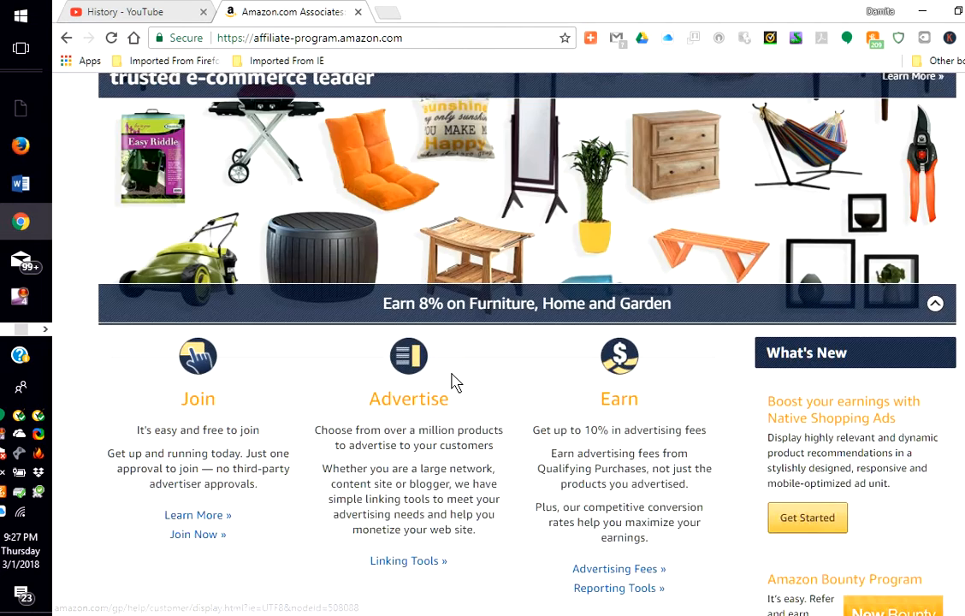
scroll(up, 3)
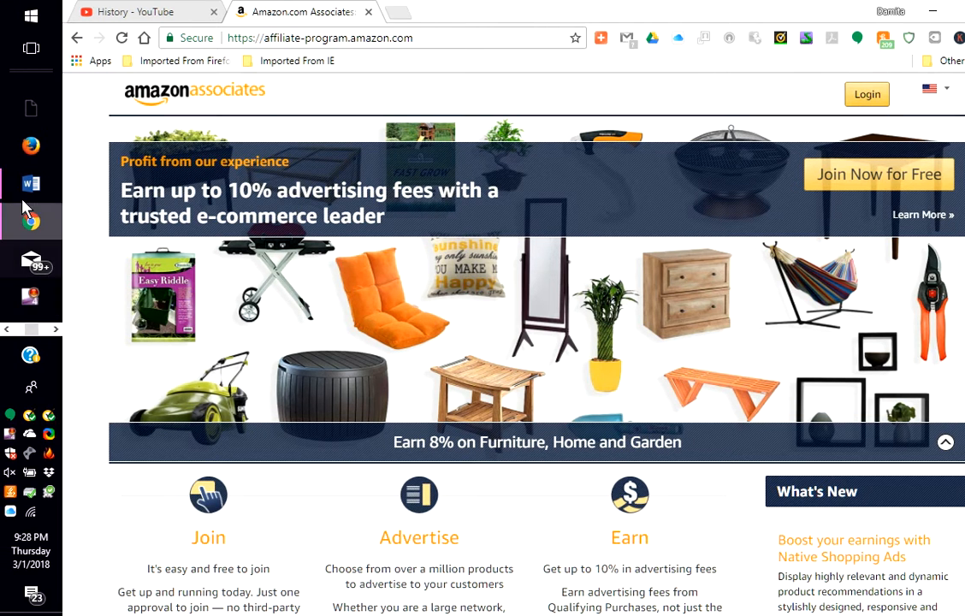
click(32, 184)
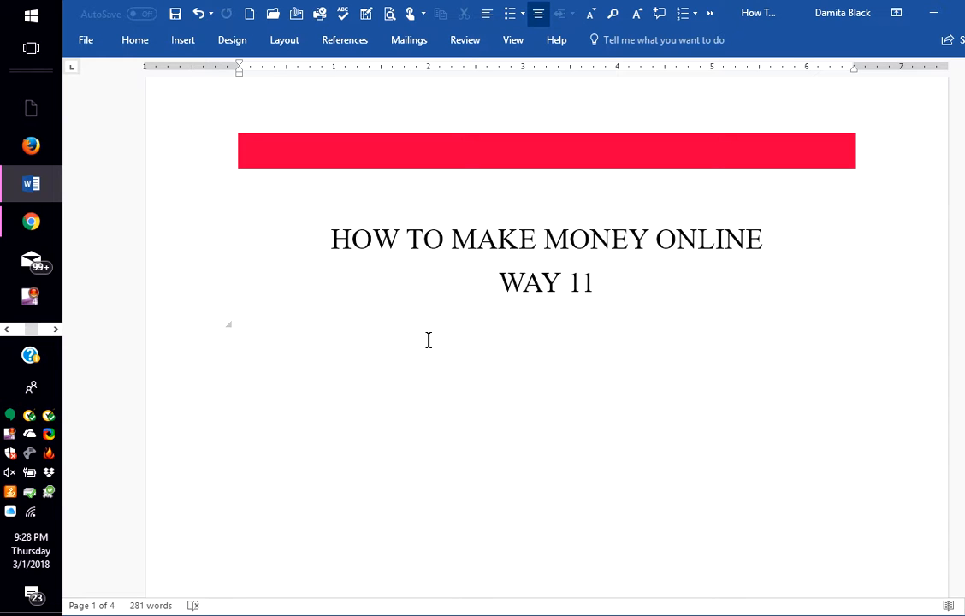